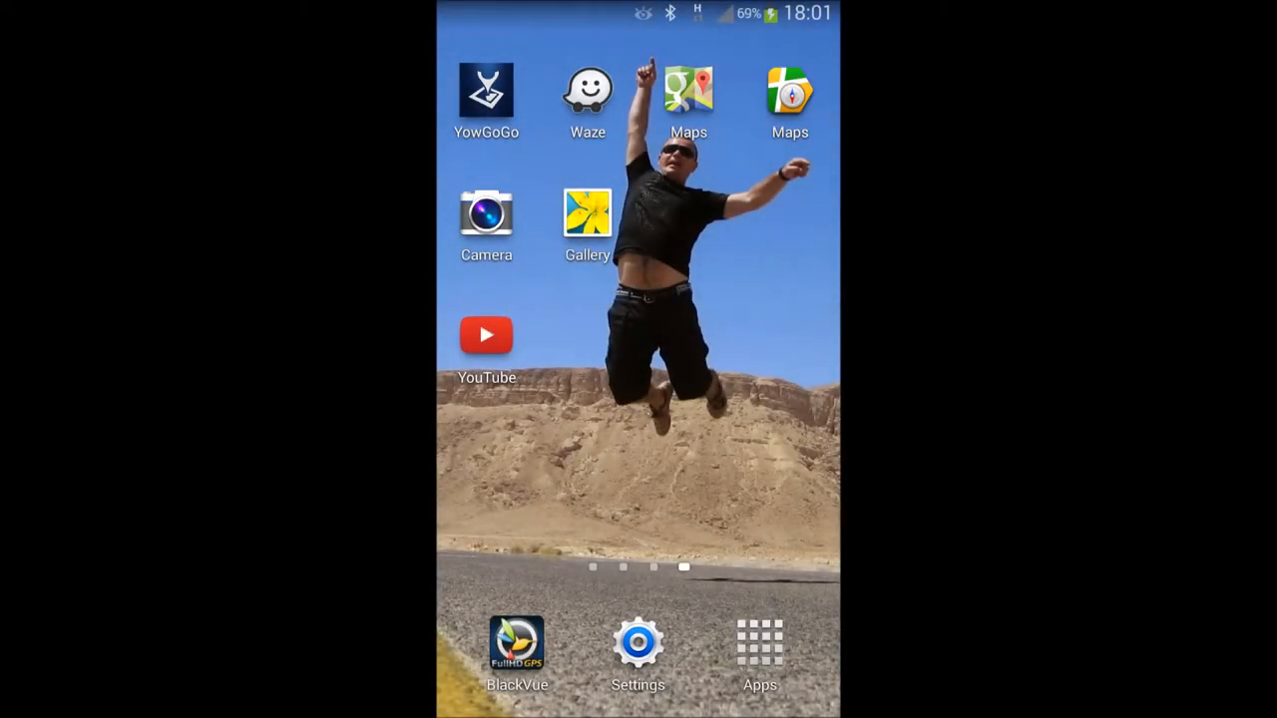
- Launch the Camera app and open its settings list, showing GPS tag Off
left_click(485, 214)
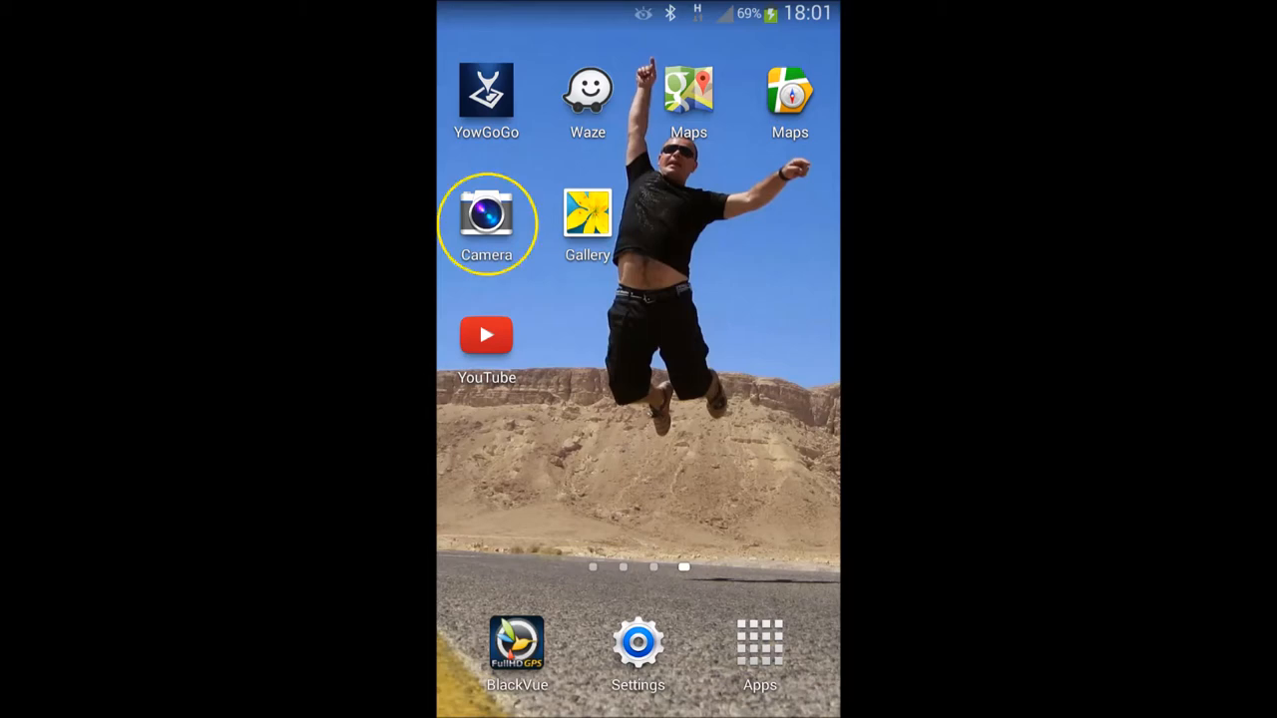
left_click(486, 212)
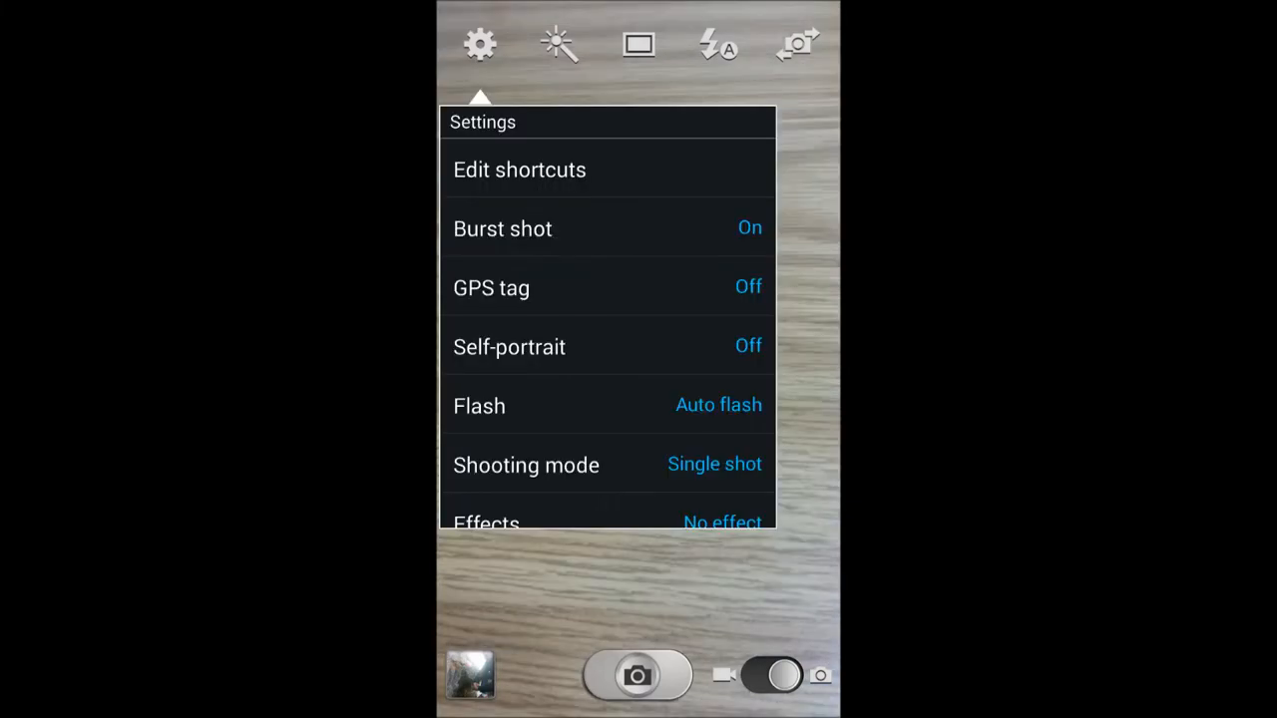
- Set the GPS tag option to On and close its choices popup
left_click(491, 288)
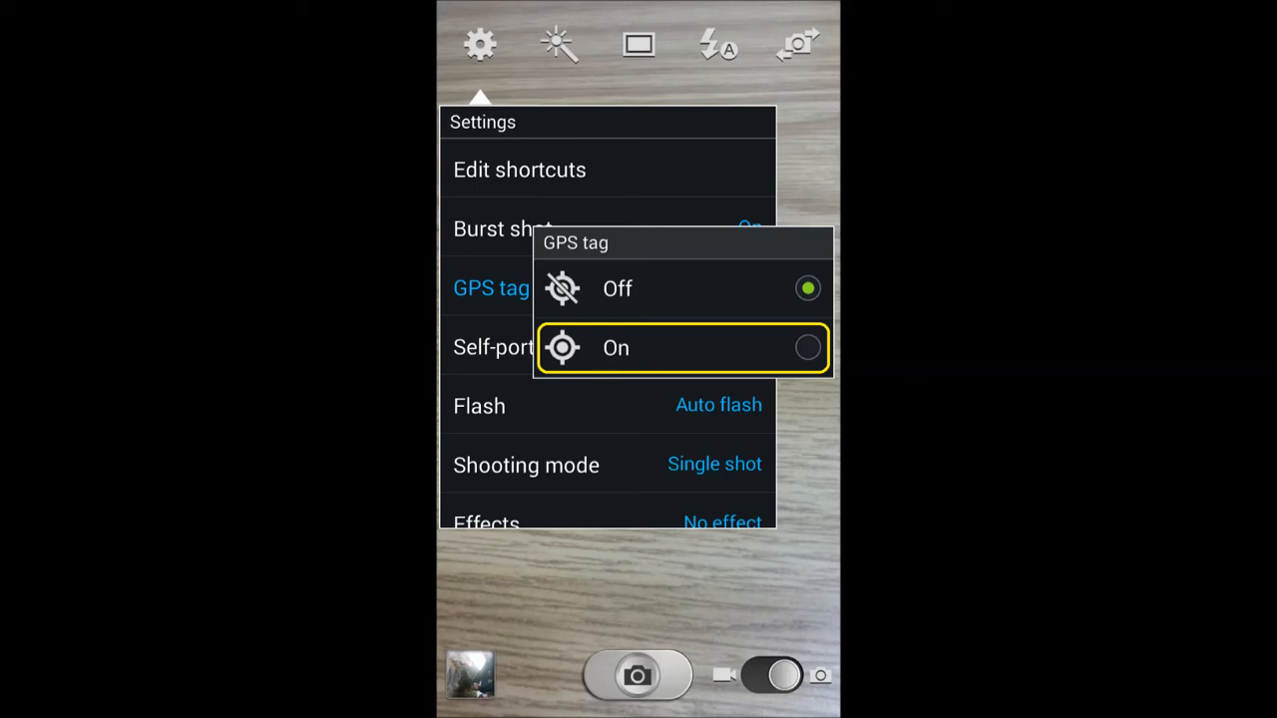
left_click(616, 348)
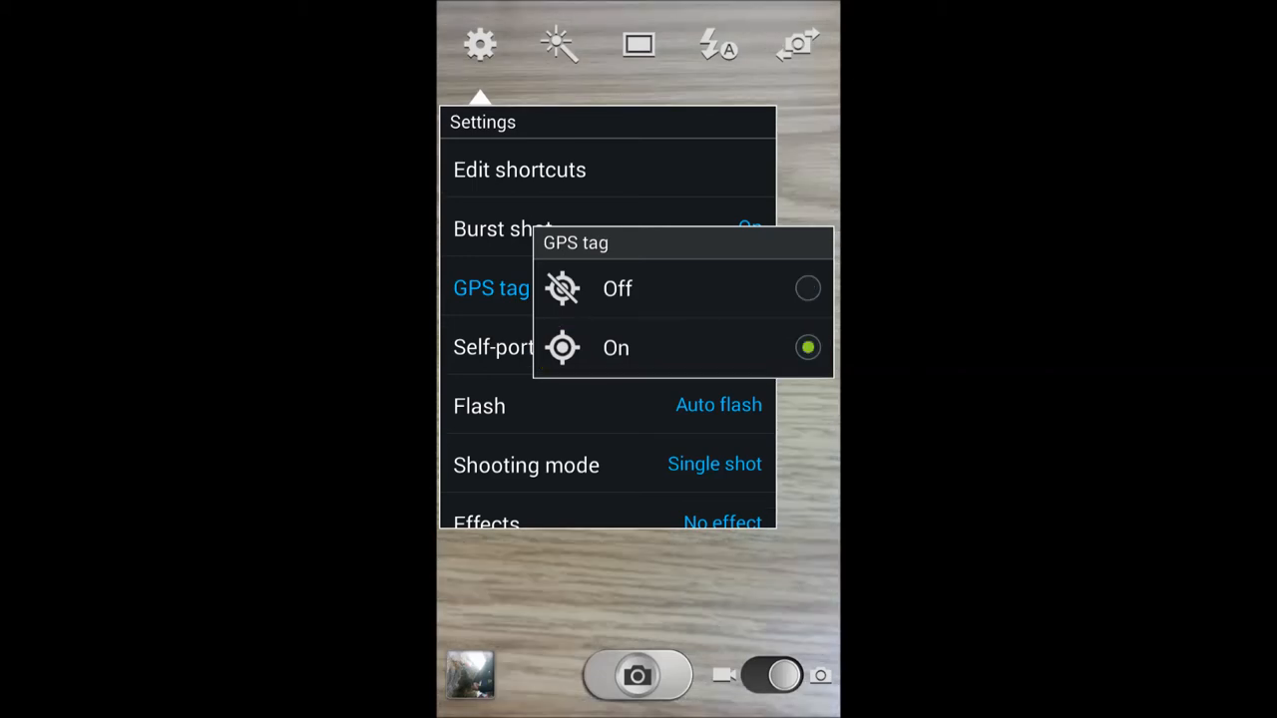
left_click(616, 348)
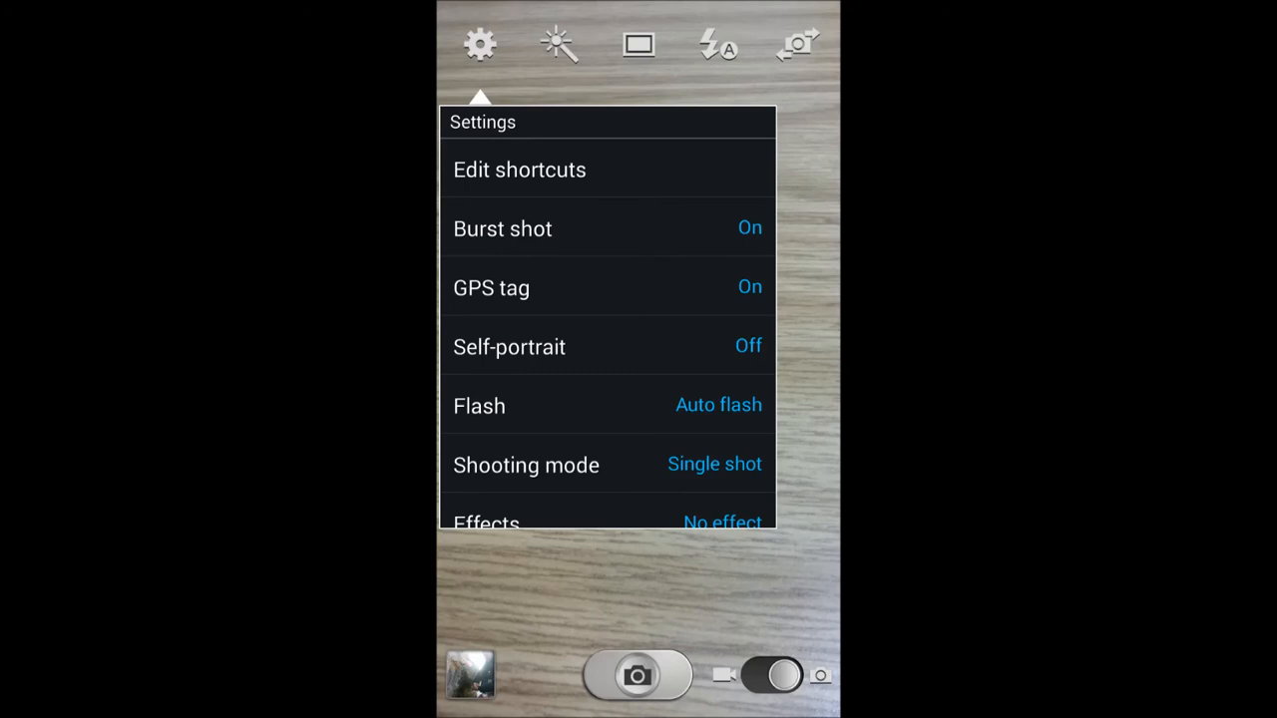